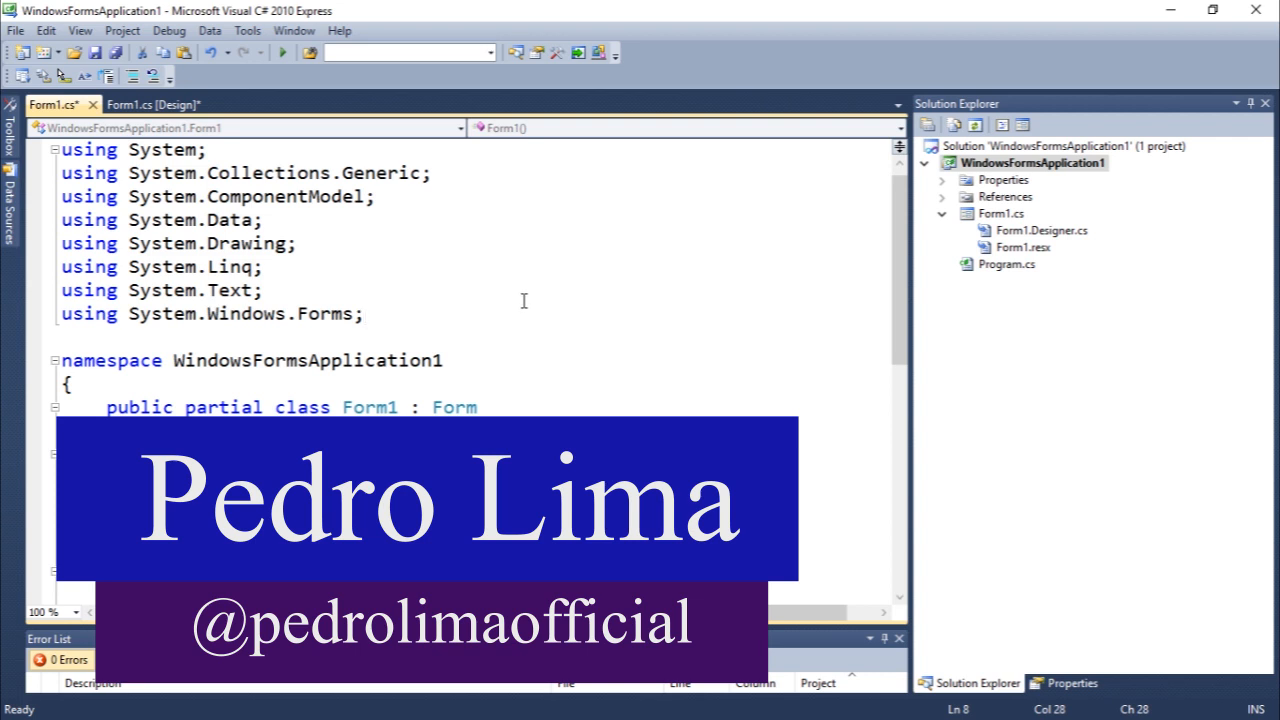
Show Form1 in the visual designer instead of its code
{"action": "left_click", "coordinate": [150, 104]}
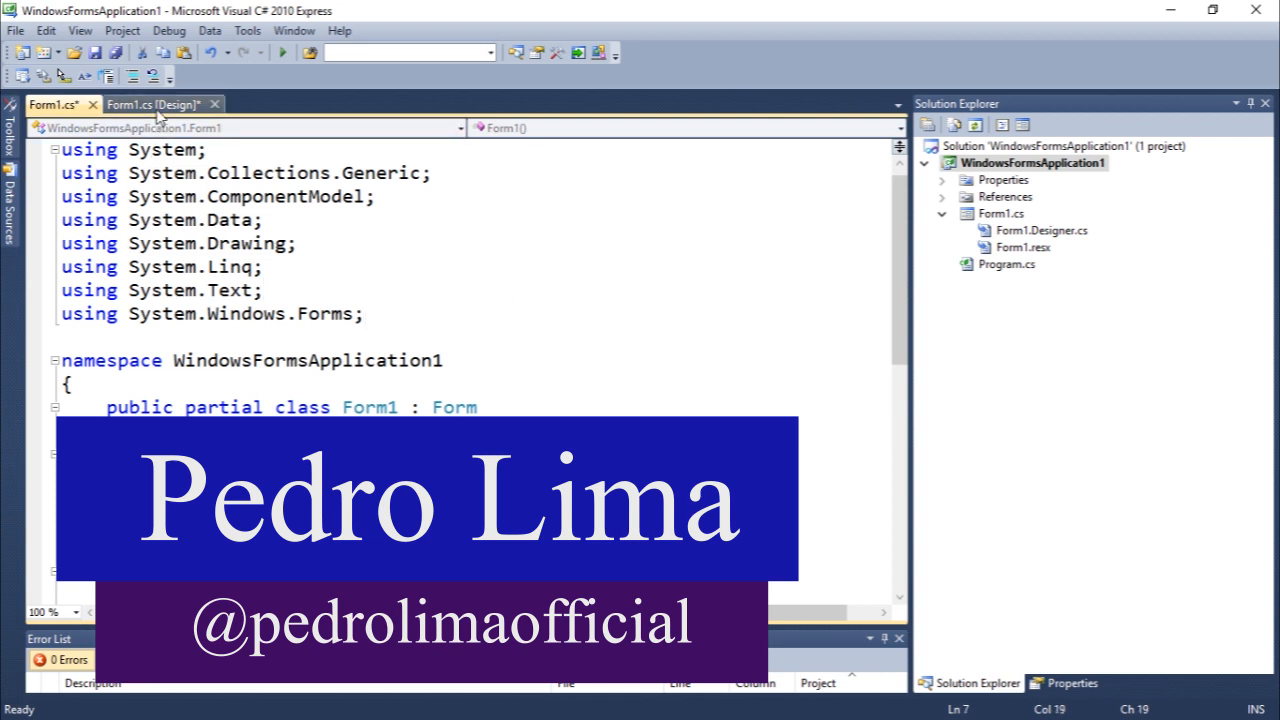
{"action": "left_click", "coordinate": [156, 104]}
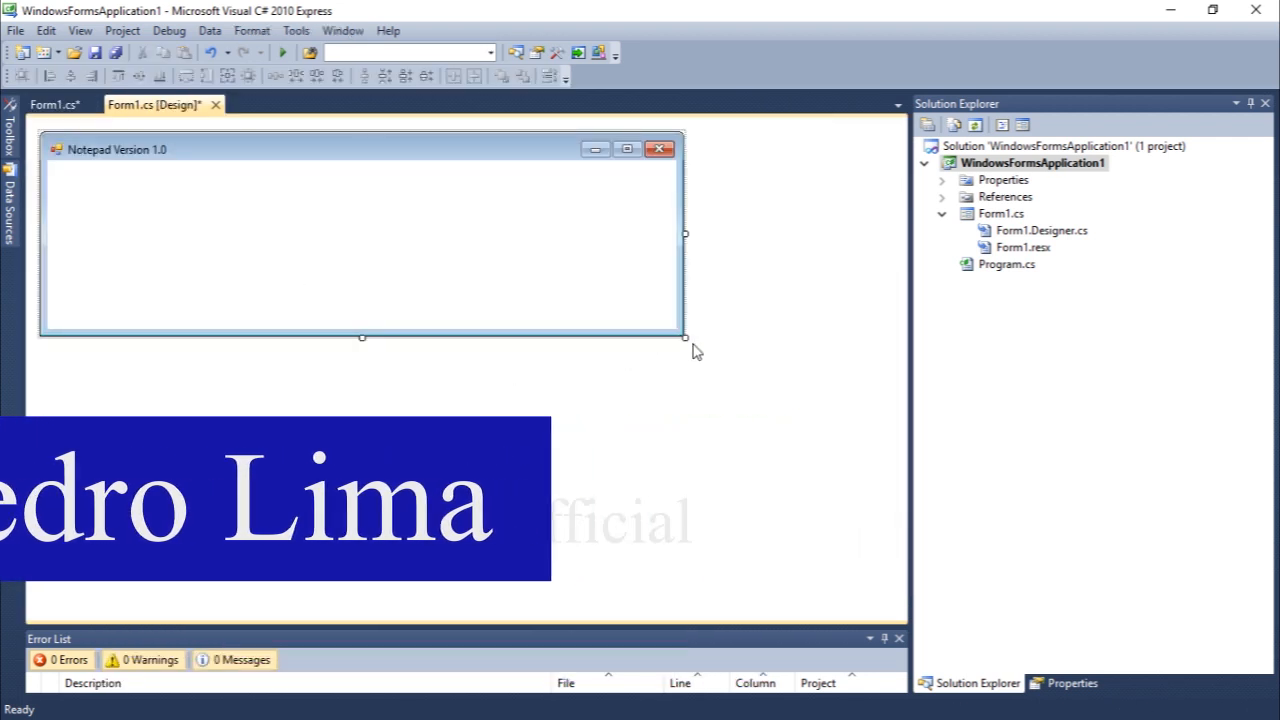
Enlarge the Notepad form and stretch a new RichTextBox across nearly all of it
{"action": "left_click_drag", "start_coordinate": [684, 336], "coordinate": [812, 524]}
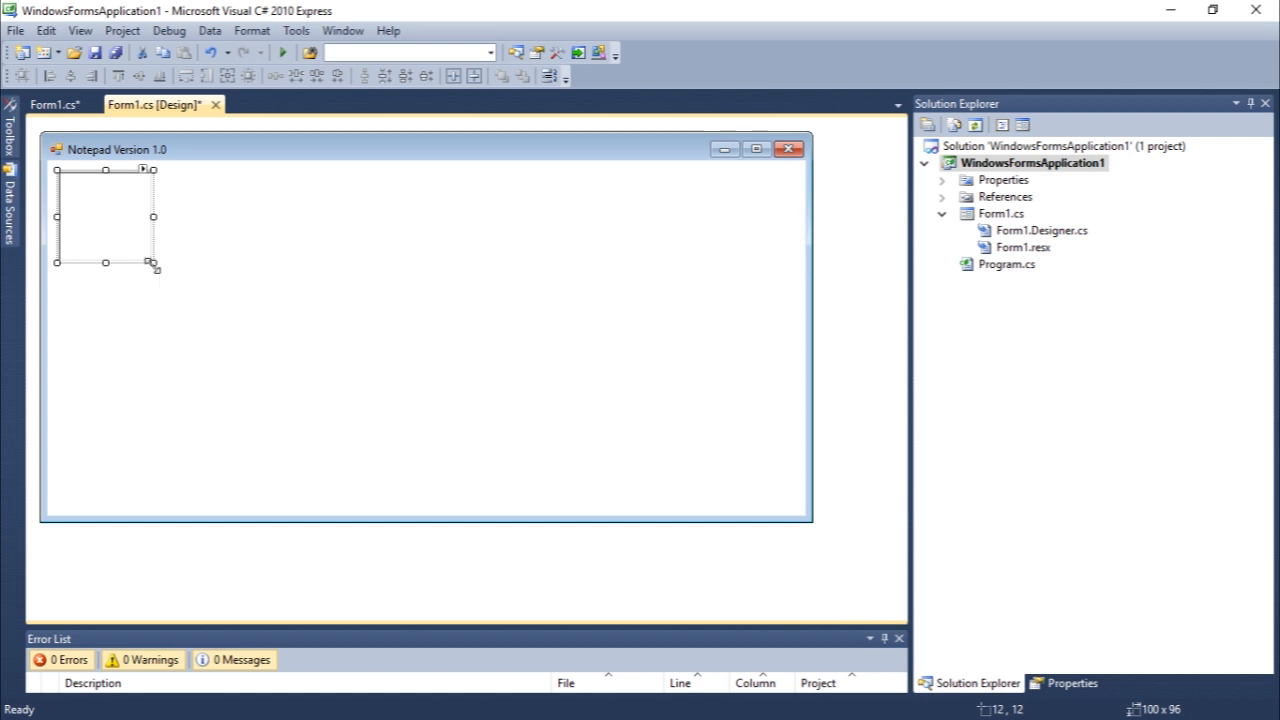
{"action": "mouse_move", "coordinate": [172, 292]}
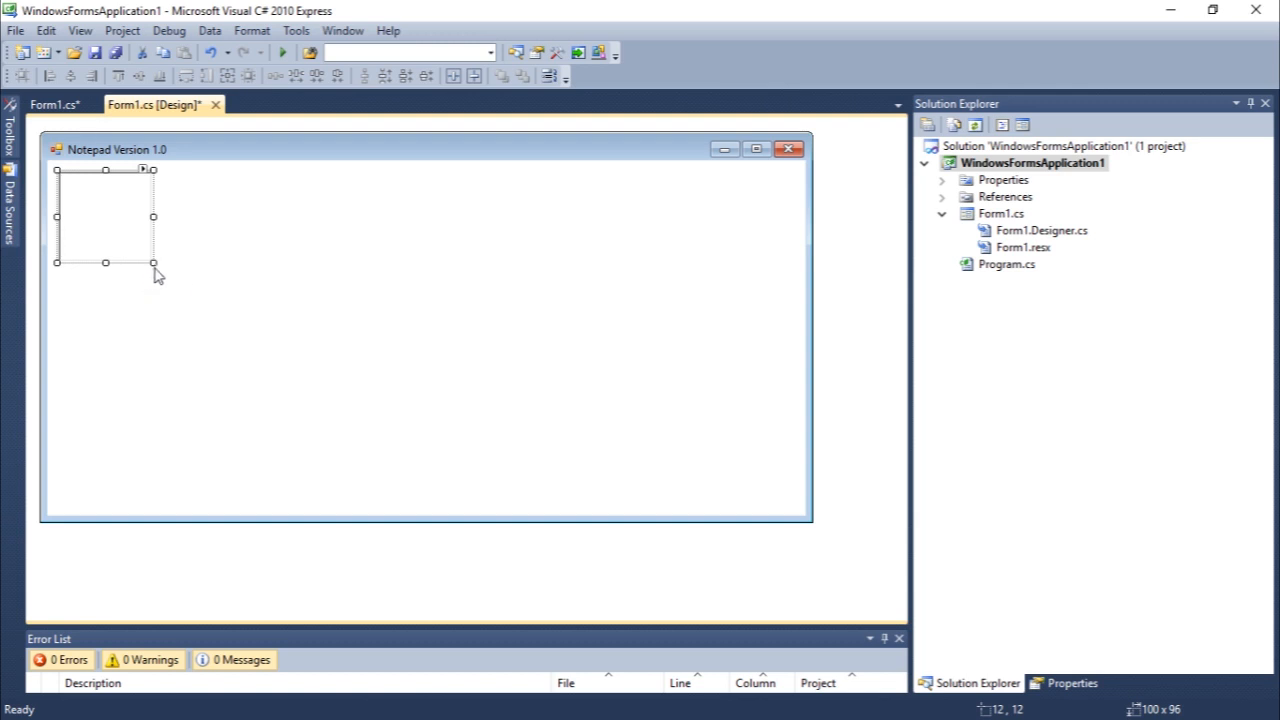
{"action": "left_click_drag", "start_coordinate": [152, 264], "coordinate": [308, 402]}
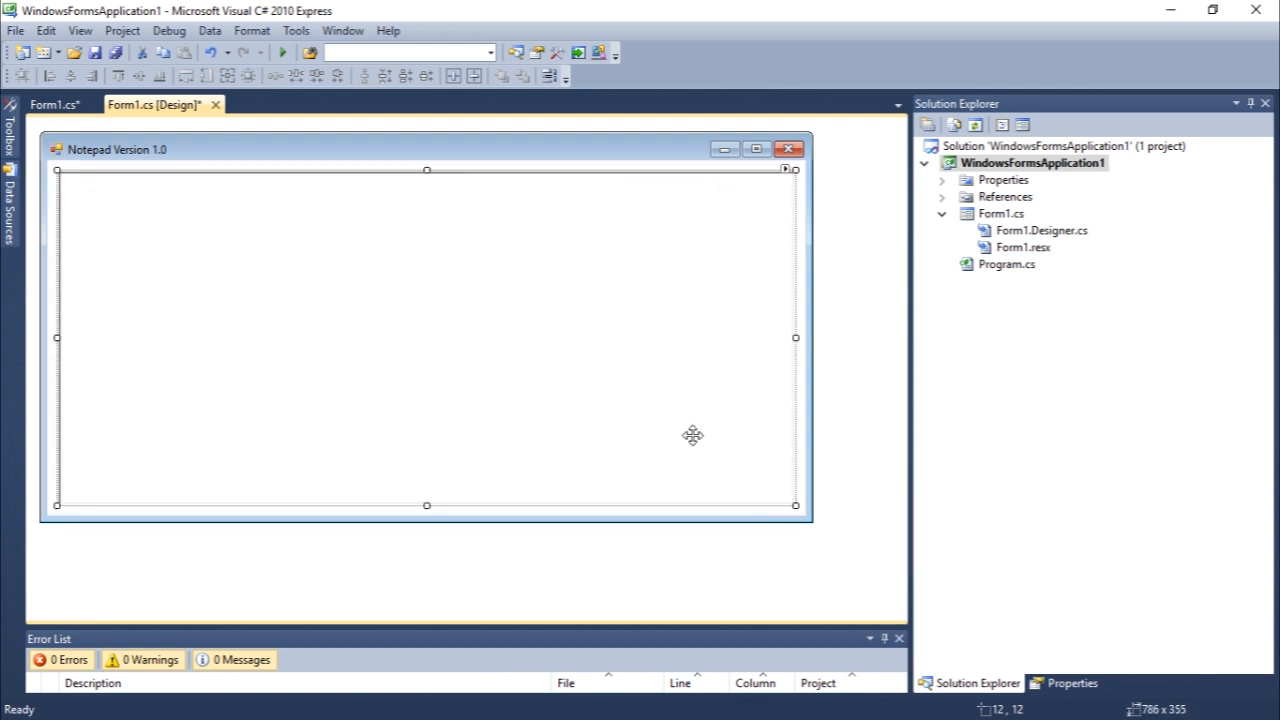
{"action": "mouse_move", "coordinate": [444, 348]}
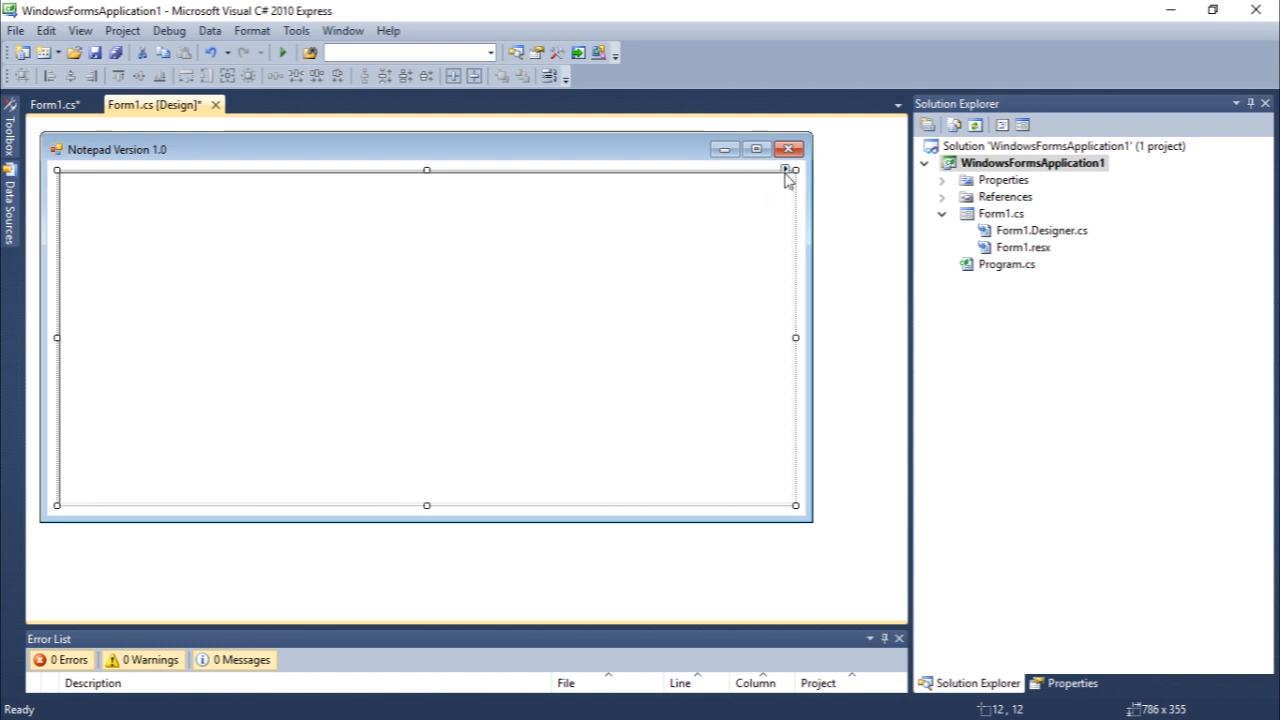
Dock richTextBox1 in its parent container via the smart-tag tasks
{"action": "left_click", "coordinate": [788, 170]}
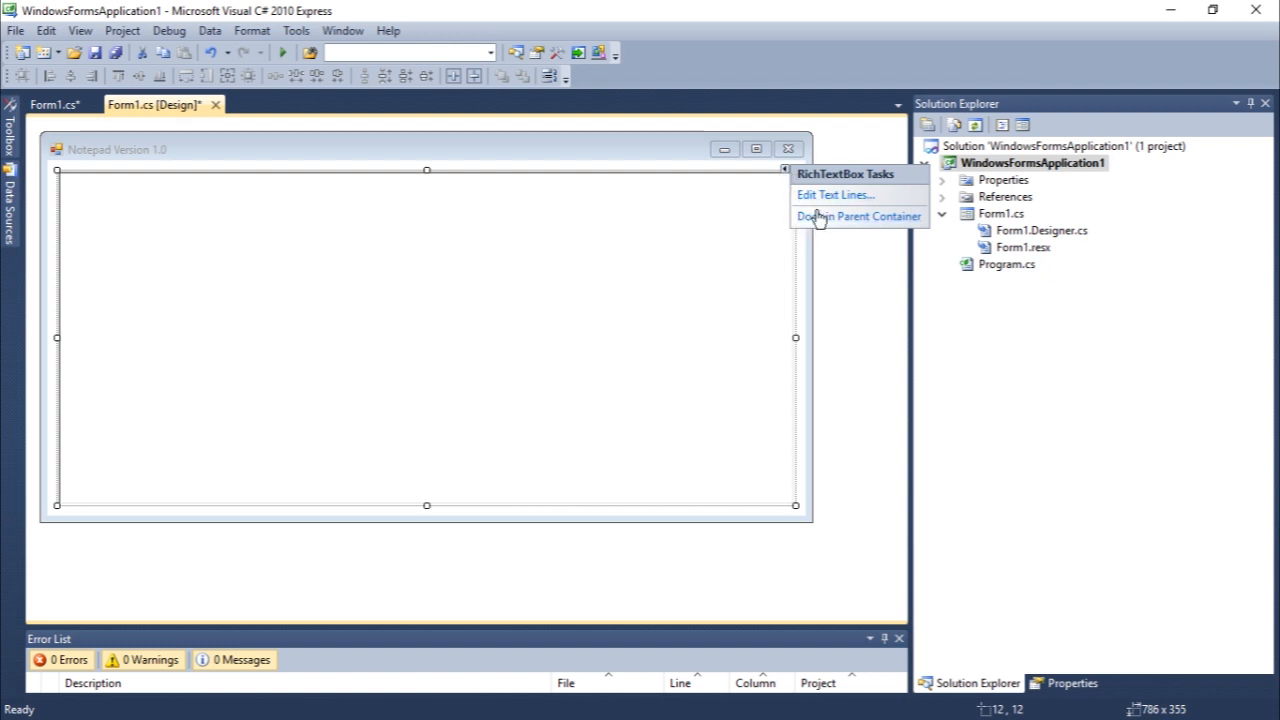
{"action": "mouse_move", "coordinate": [836, 196]}
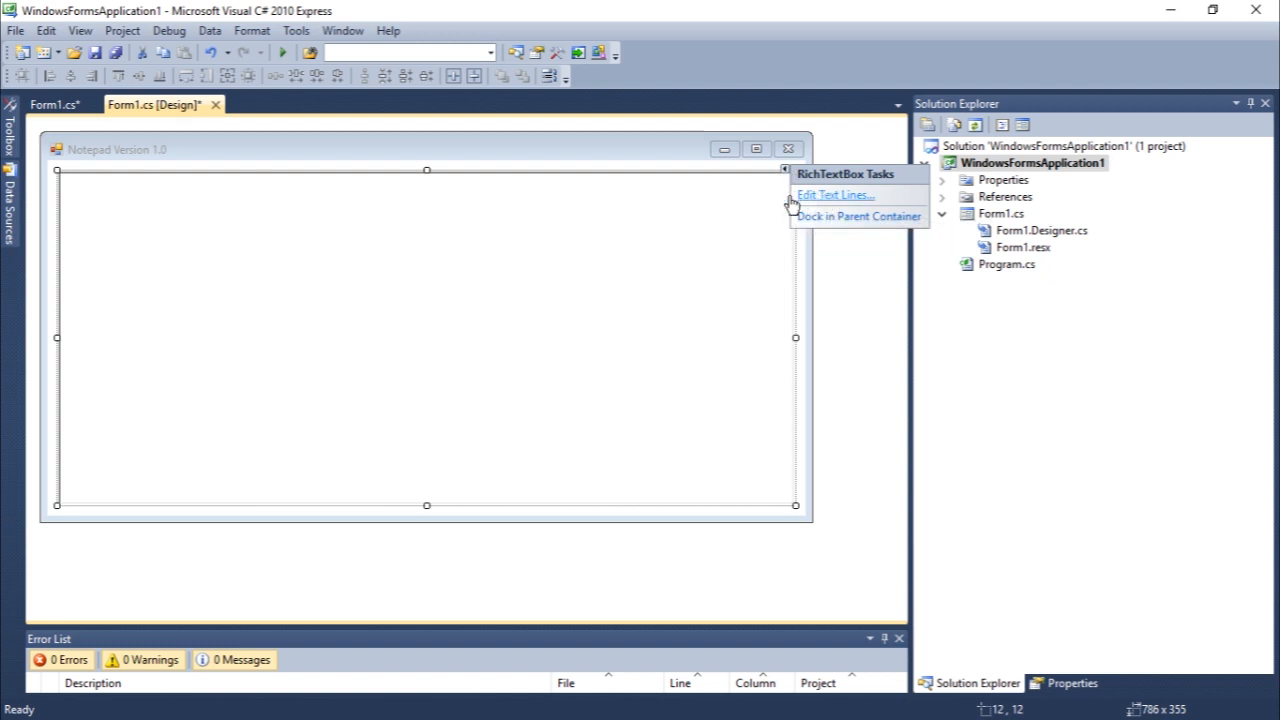
{"action": "left_click", "coordinate": [836, 194]}
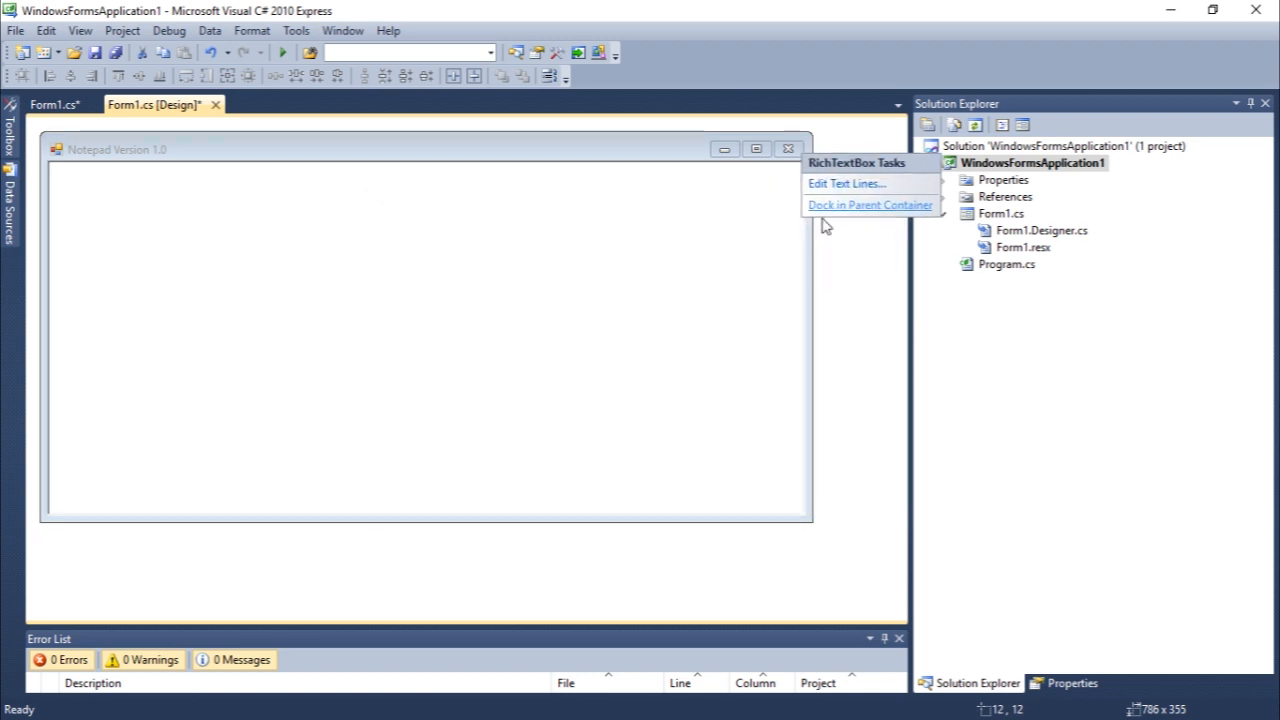
{"action": "left_click", "coordinate": [868, 204]}
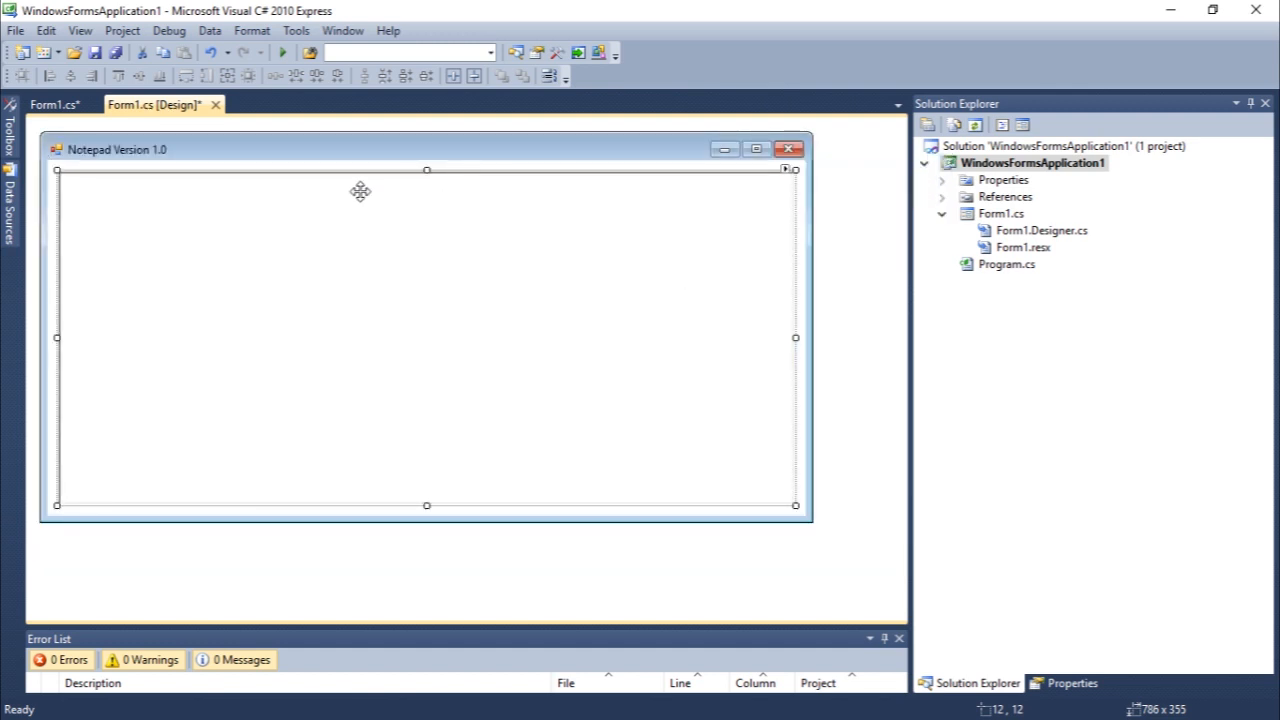
{"action": "mouse_move", "coordinate": [616, 226]}
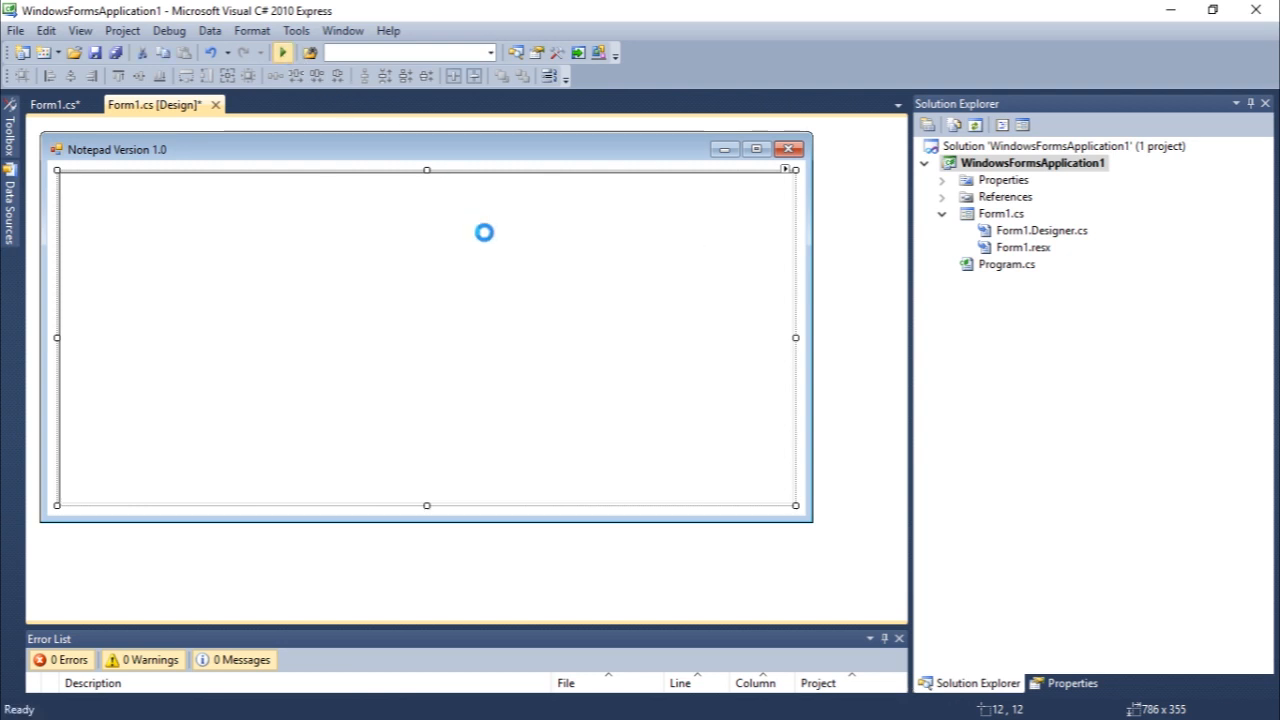
Start debugging, type test gibberish into the running Notepad, then close it
{"action": "left_click", "coordinate": [284, 52]}
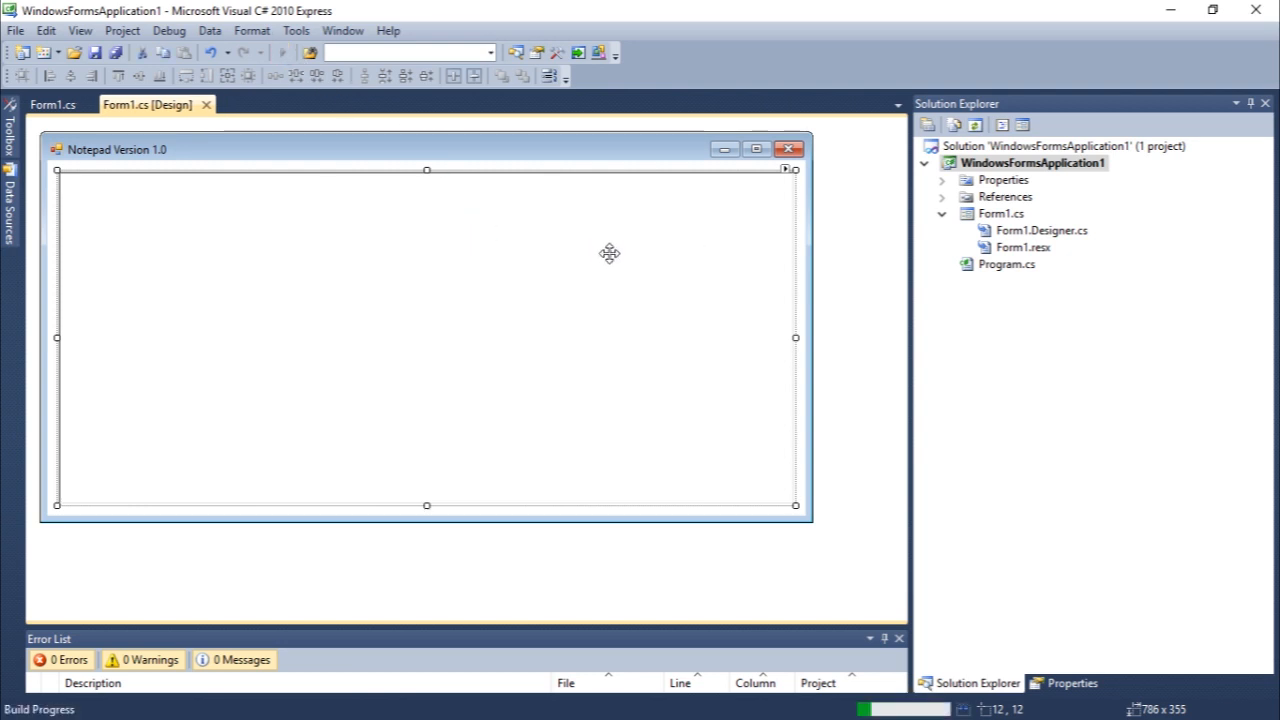
{"action": "mouse_move", "coordinate": [412, 322]}
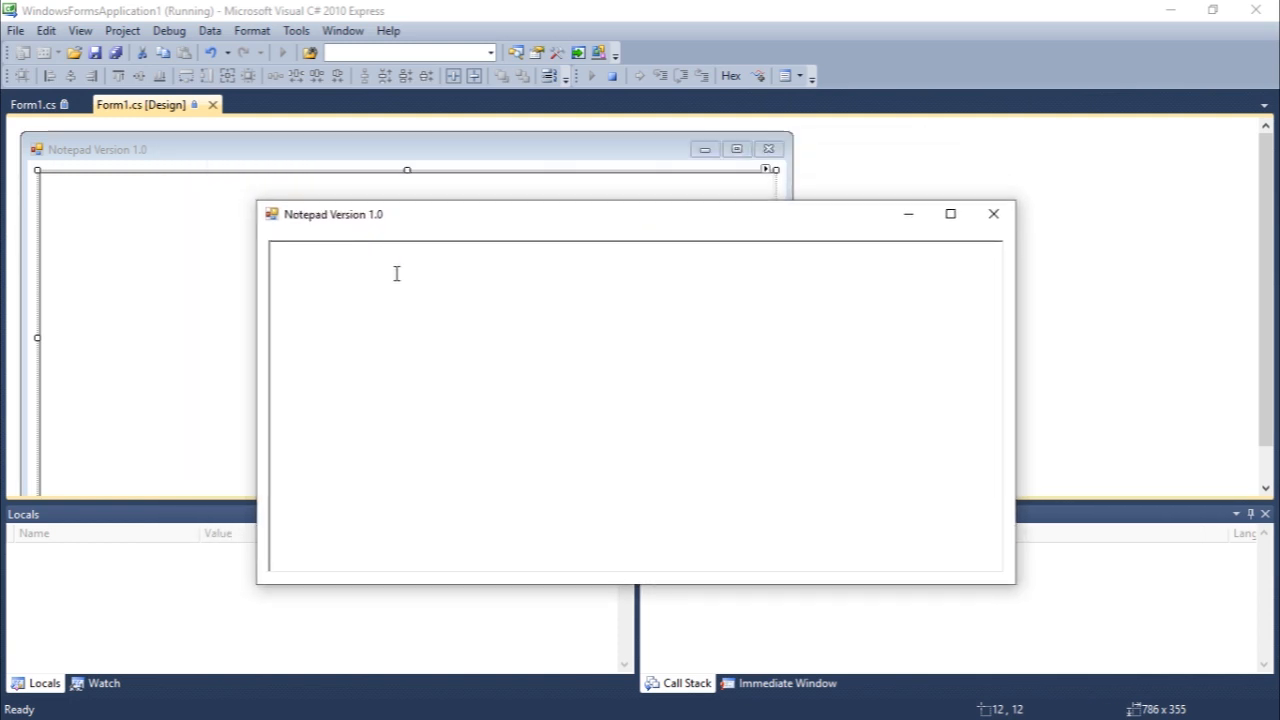
{"action": "mouse_move", "coordinate": [424, 298]}
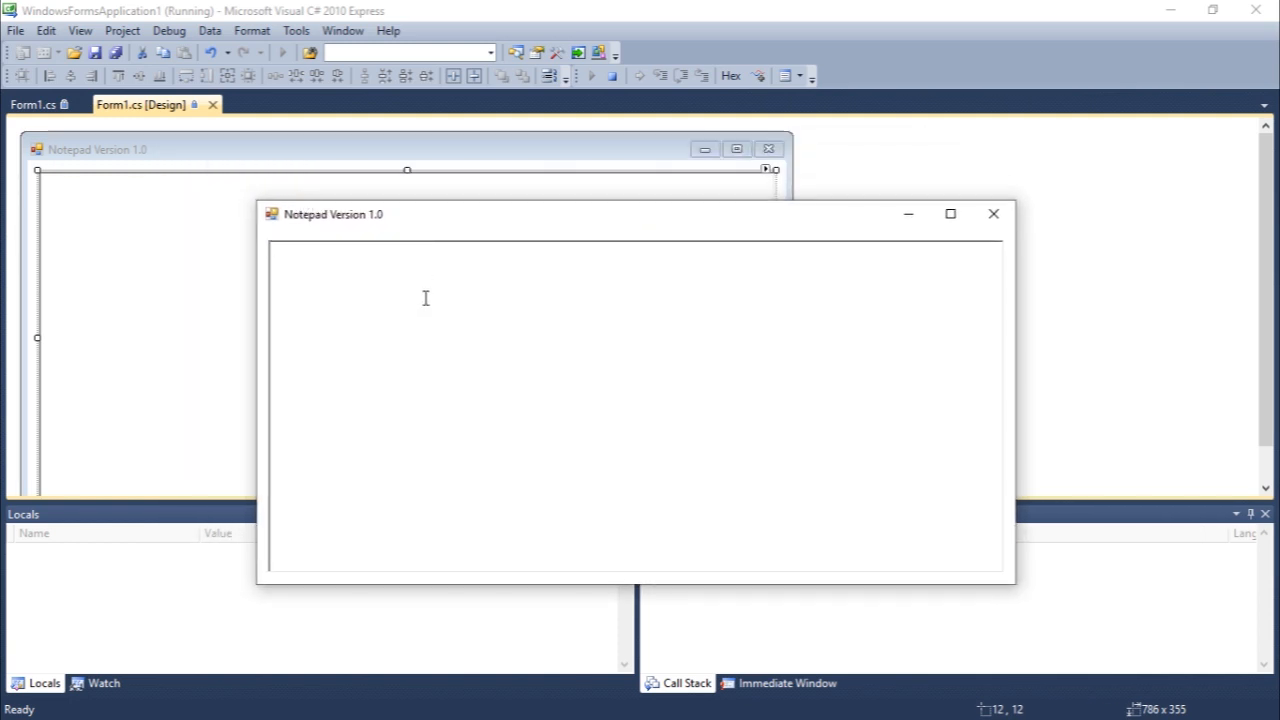
{"action": "type", "text": "ghfngkjhngfh"}
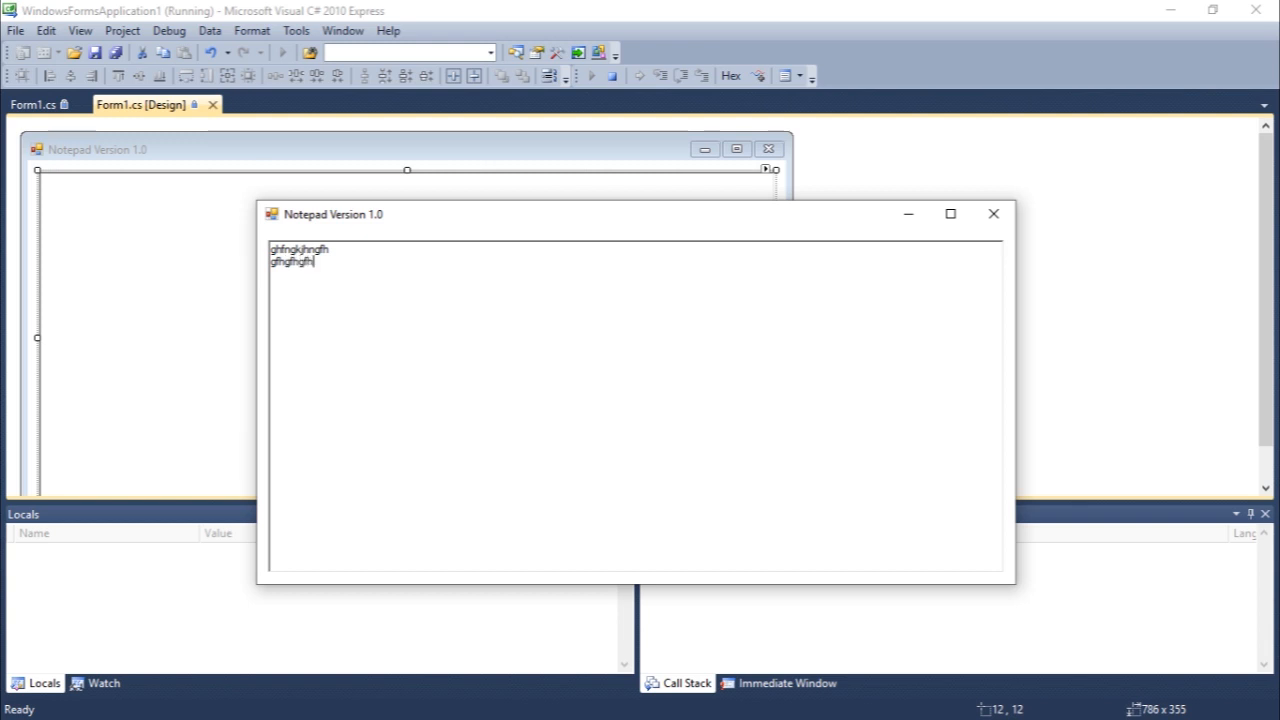
{"action": "type", "text": "ghgfhgfh"}
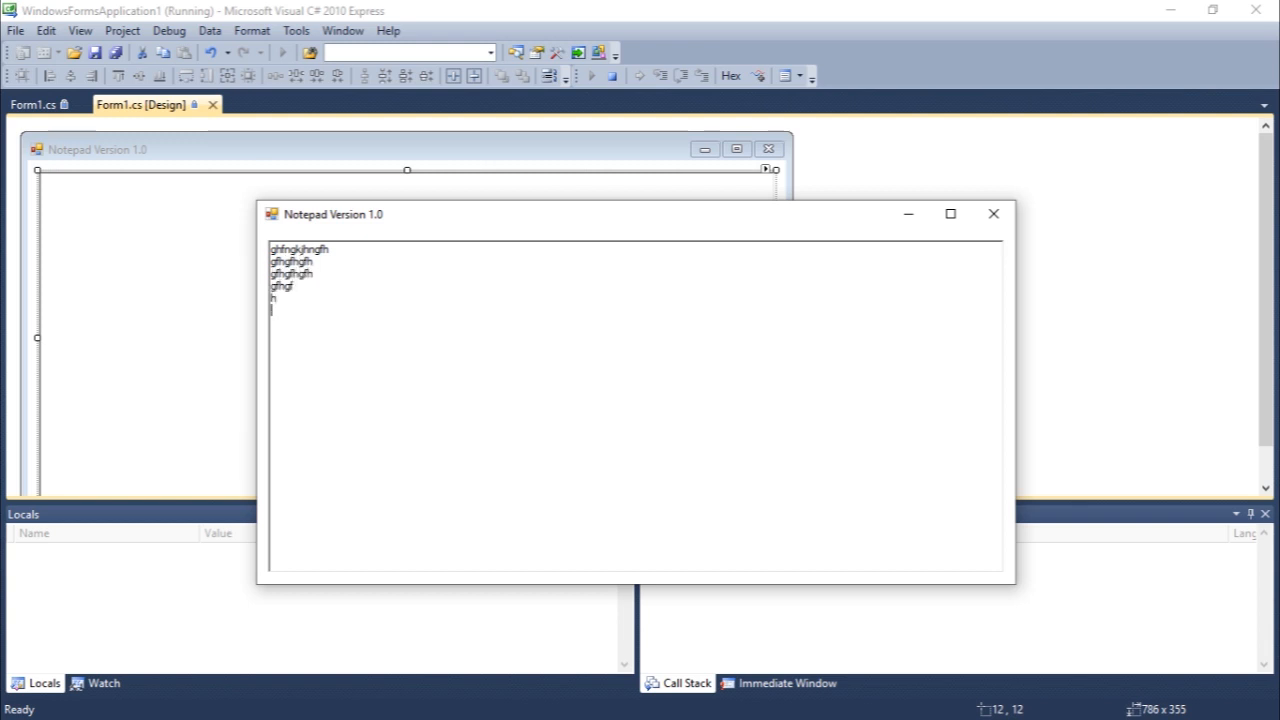
{"action": "type", "text": "ghgf"}
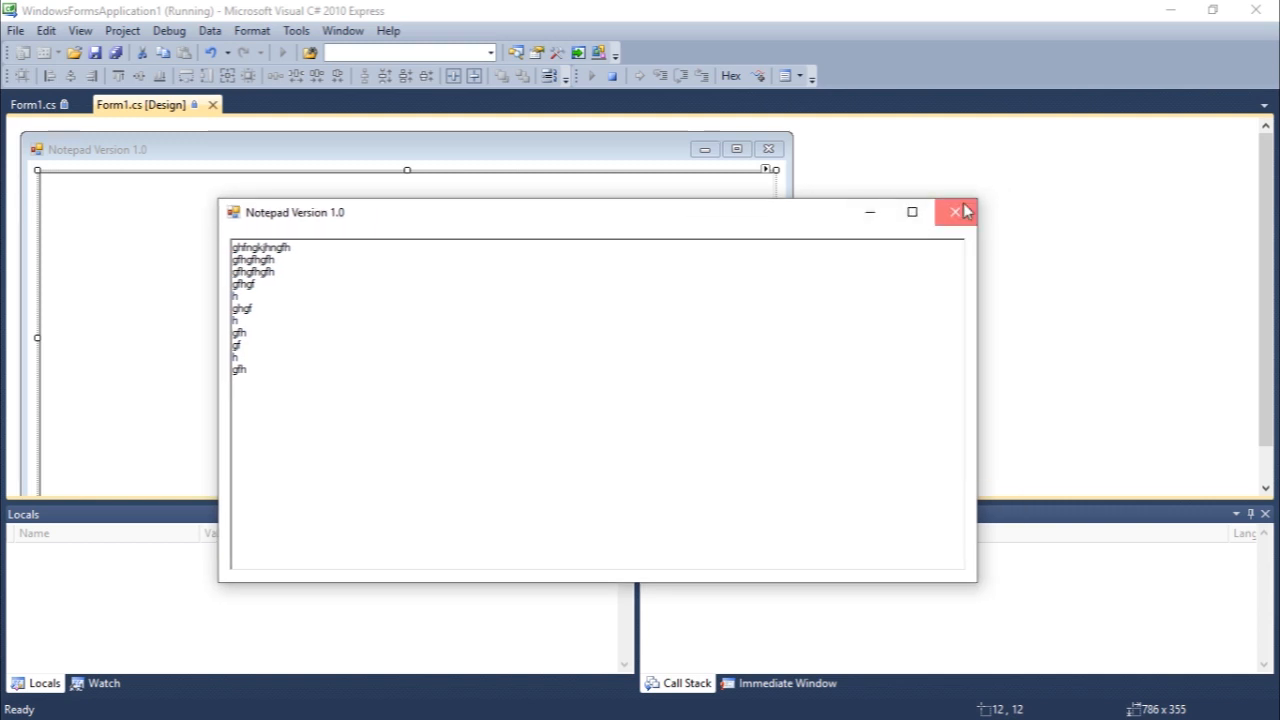
{"action": "left_click", "coordinate": [956, 212]}
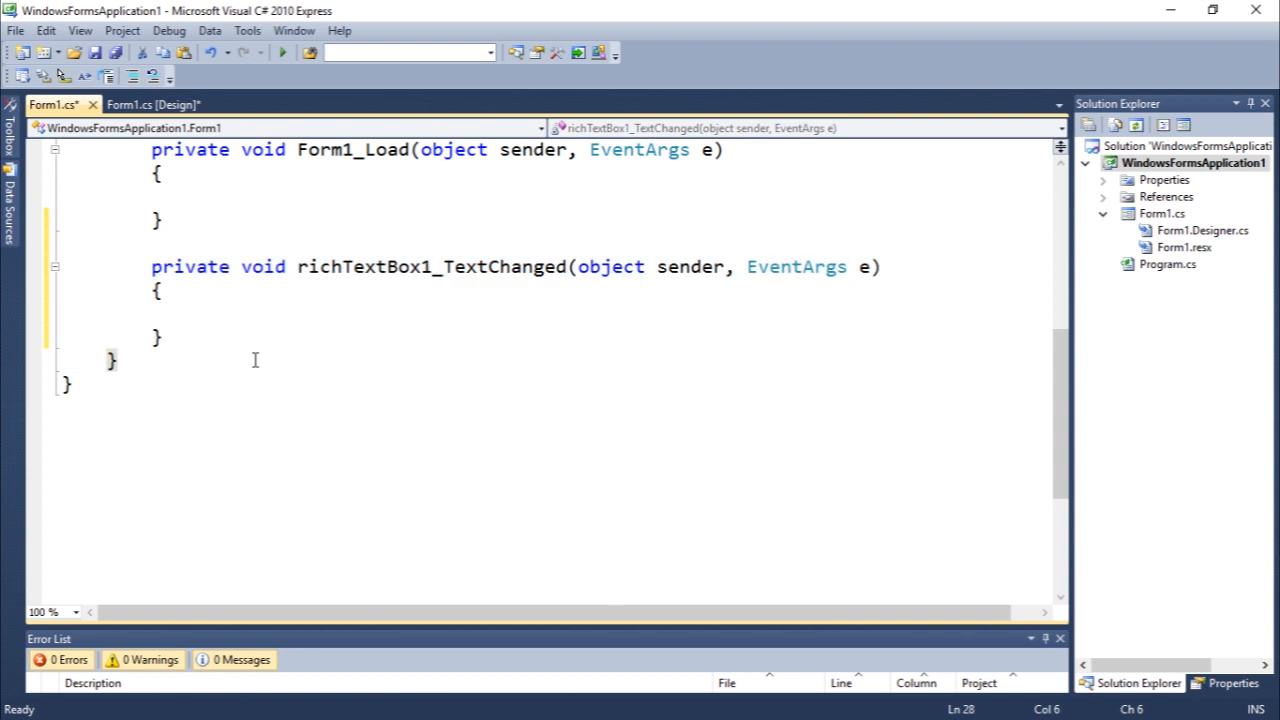
{"action": "mouse_move", "coordinate": [480, 288]}
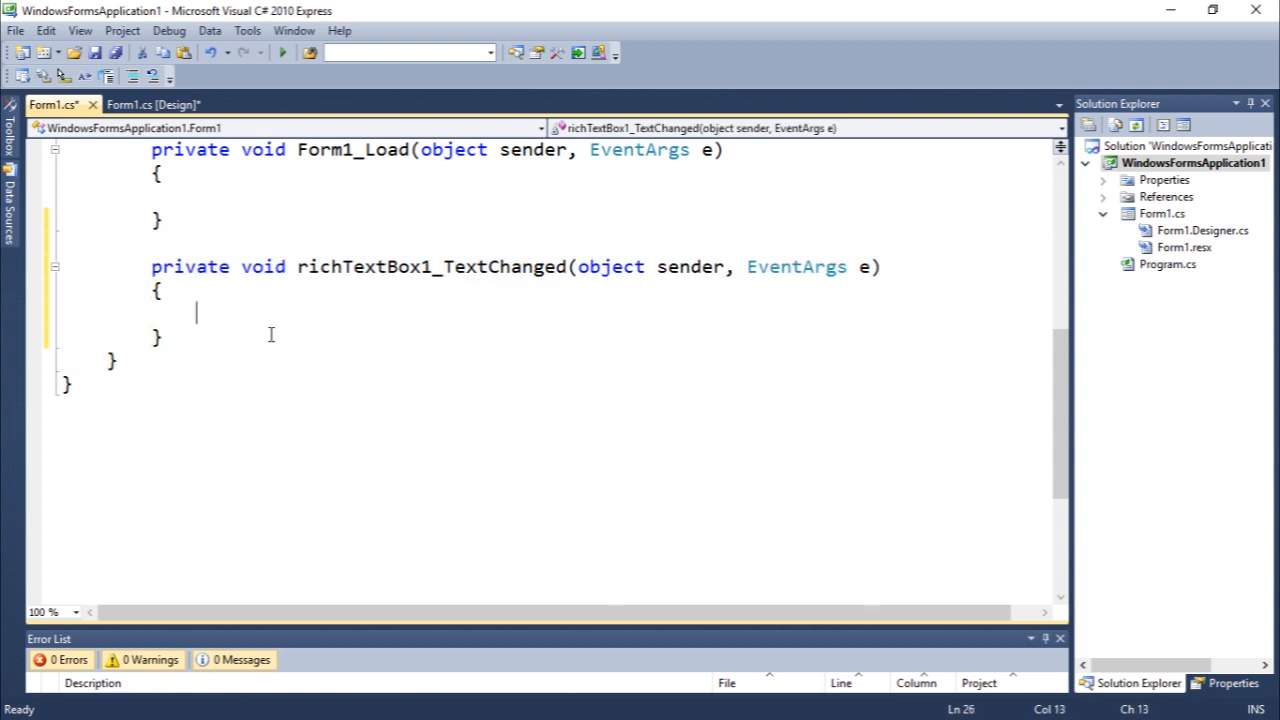
{"action": "left_click", "coordinate": [208, 376]}
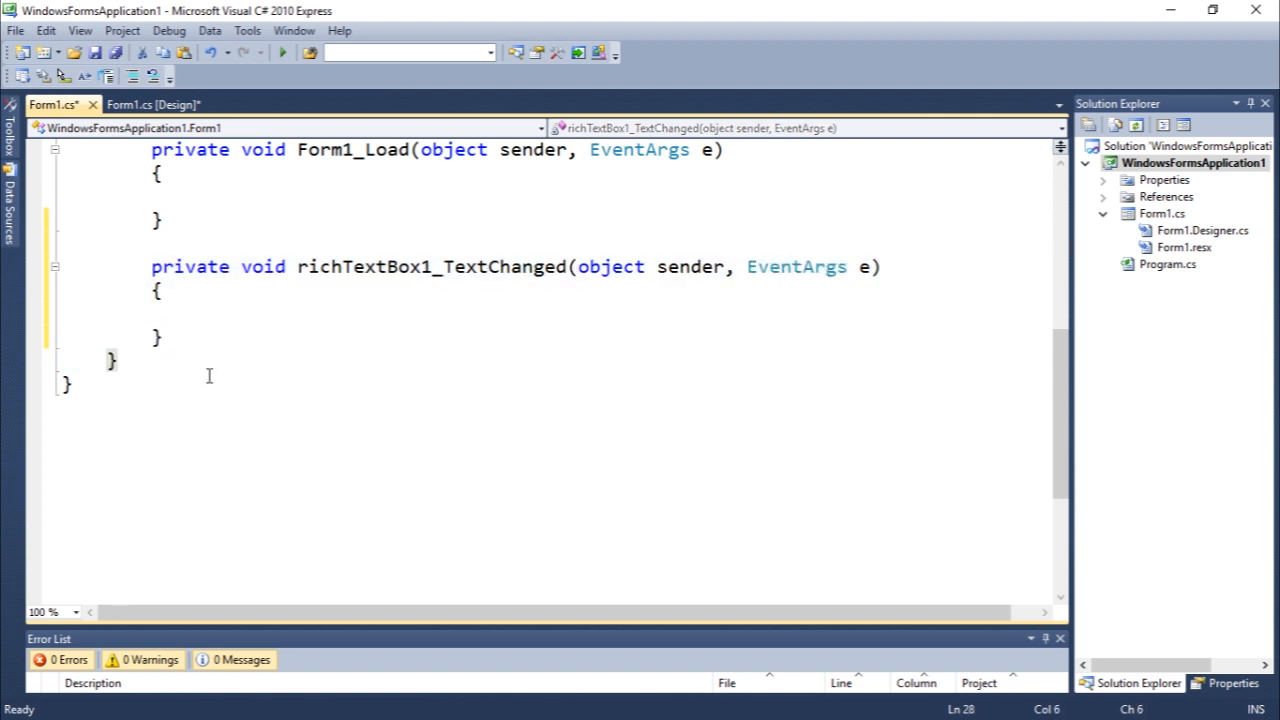
{"action": "left_click", "coordinate": [66, 412]}
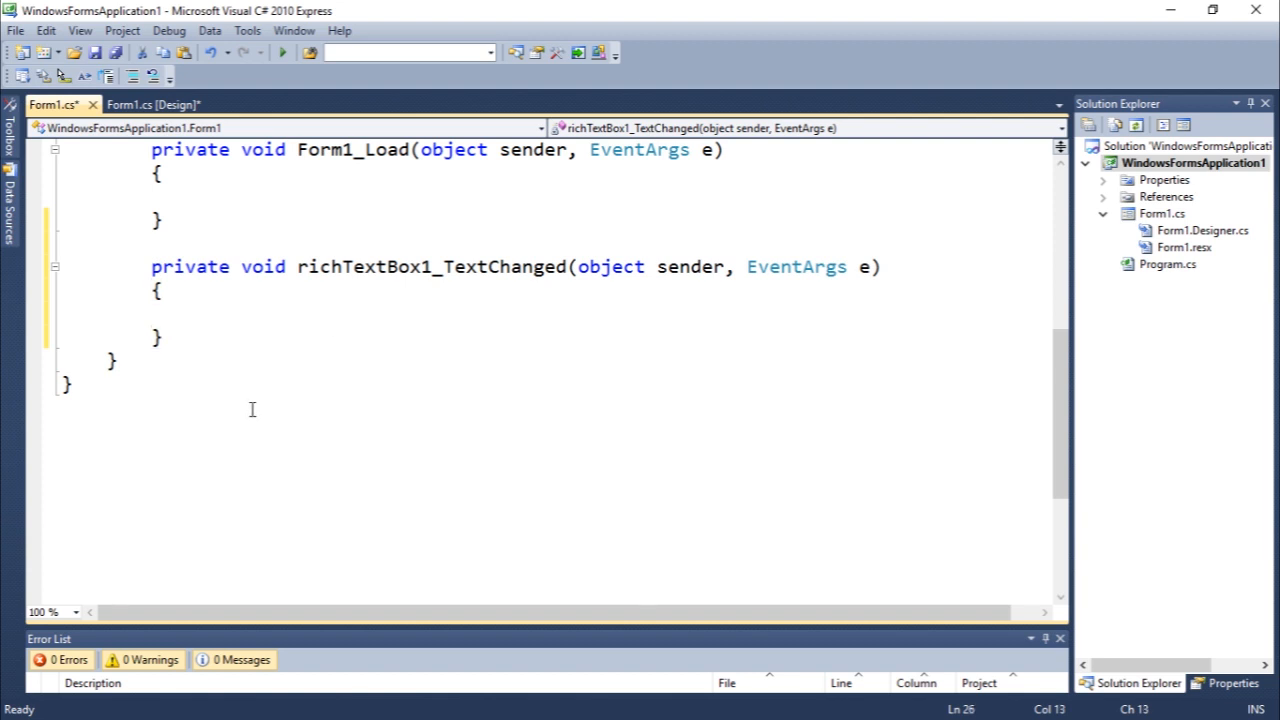
{"action": "left_click", "coordinate": [196, 312]}
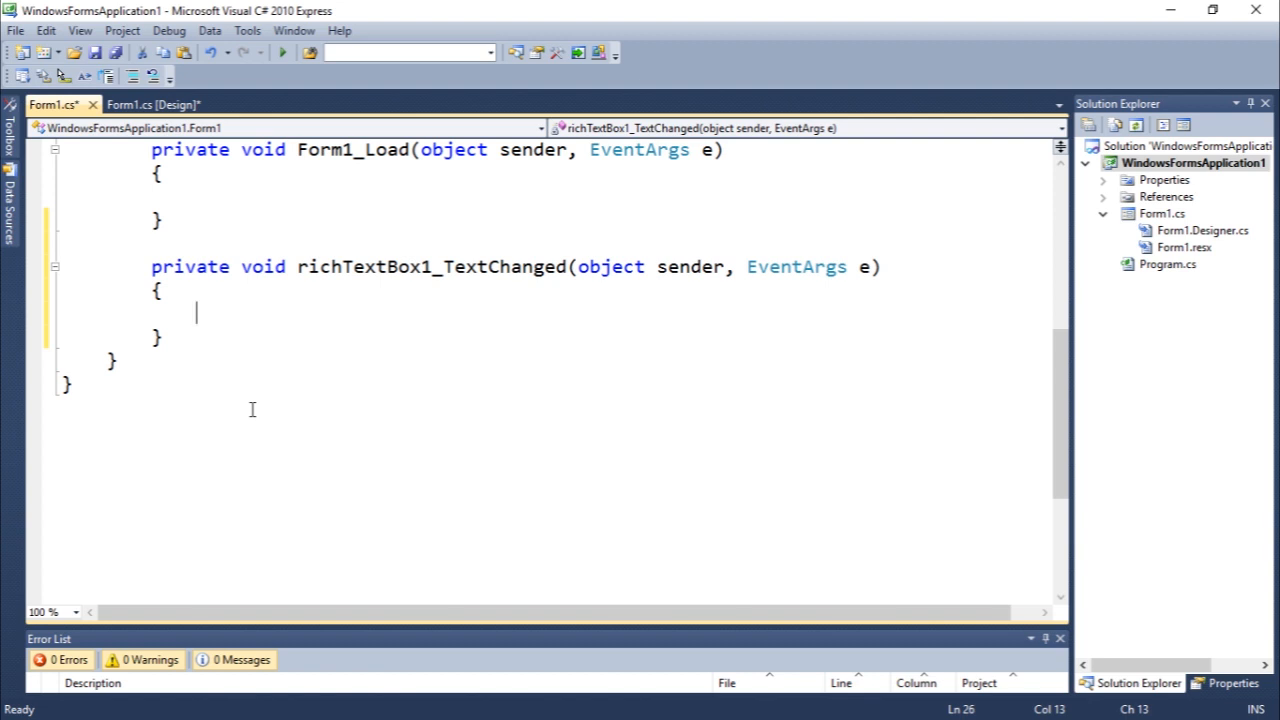
{"action": "mouse_move", "coordinate": [292, 320]}
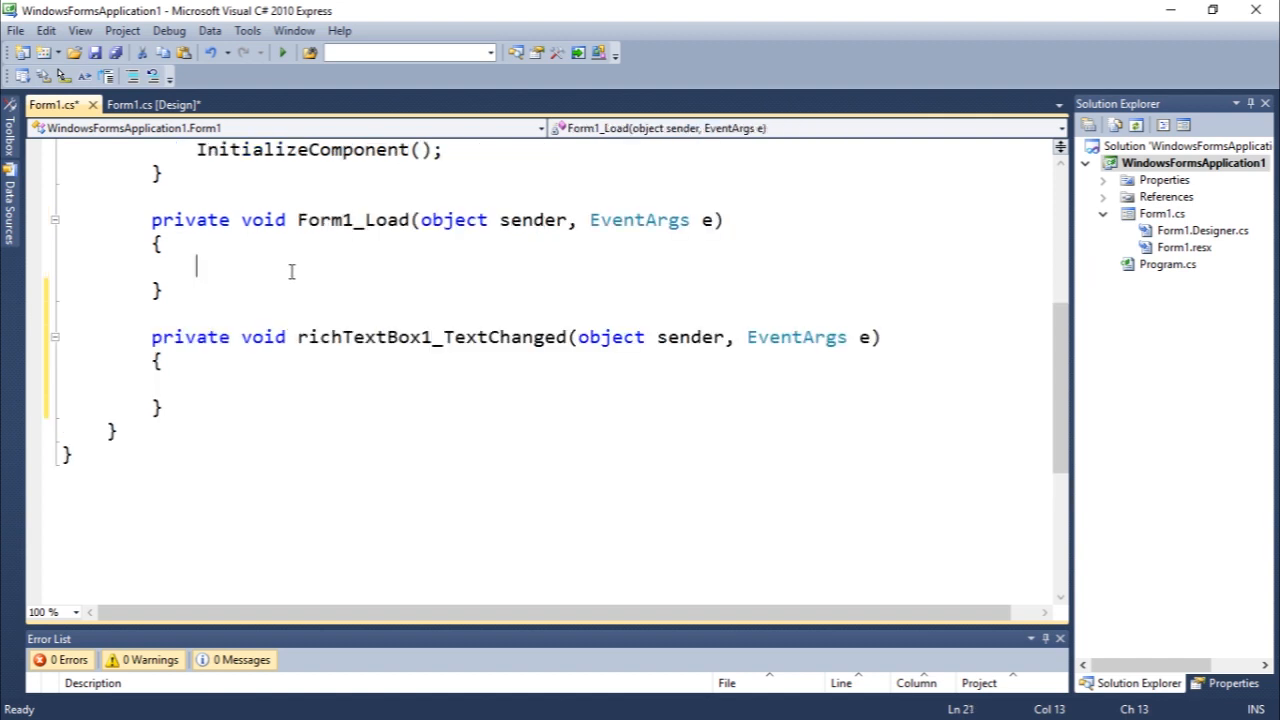
Write this.richTextBox1.Text = "Hello World!"; in Form1_Load and start a test run
{"action": "type", "text": "this."}
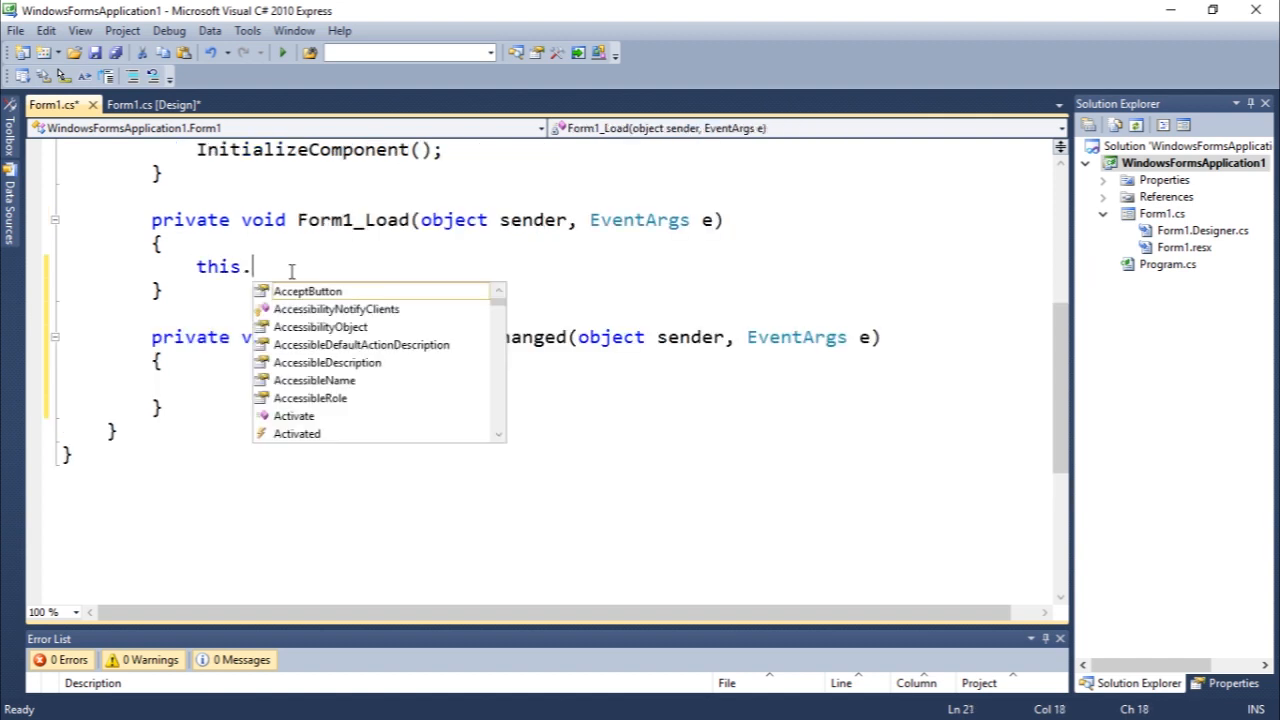
{"action": "type", "text": "richTextBox1.te"}
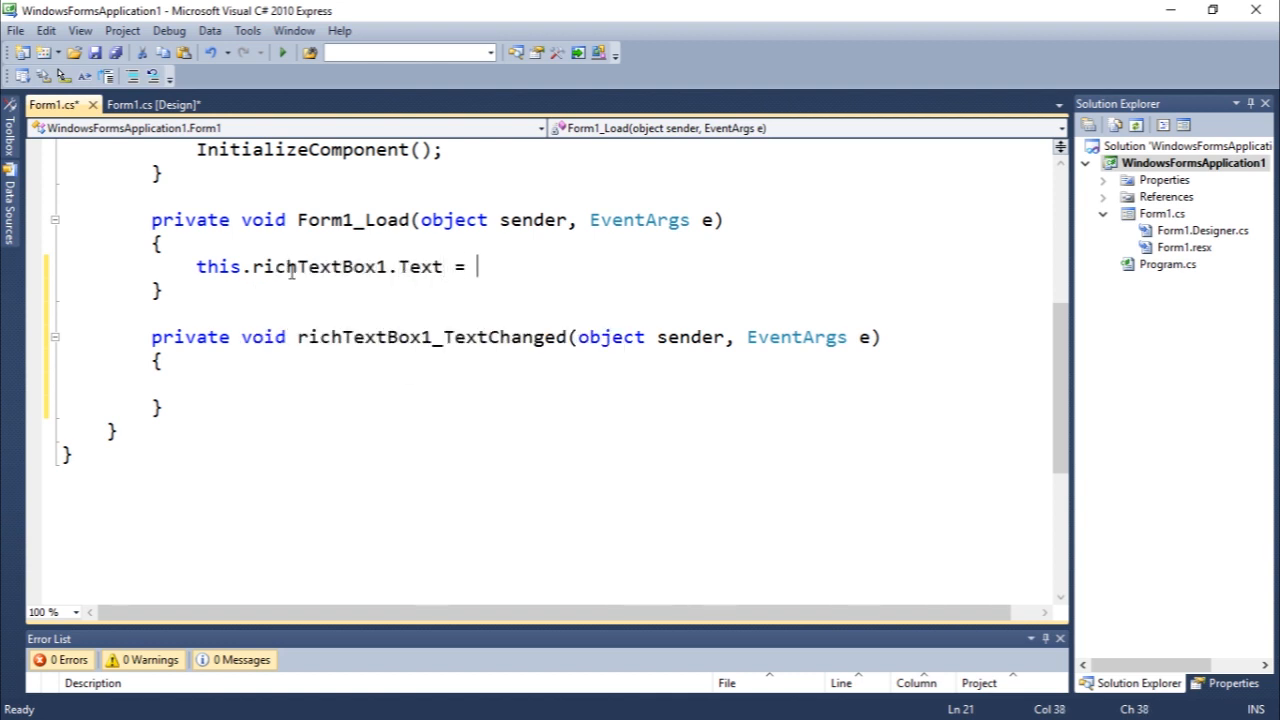
{"action": "type", "text": "\"Hwe"}
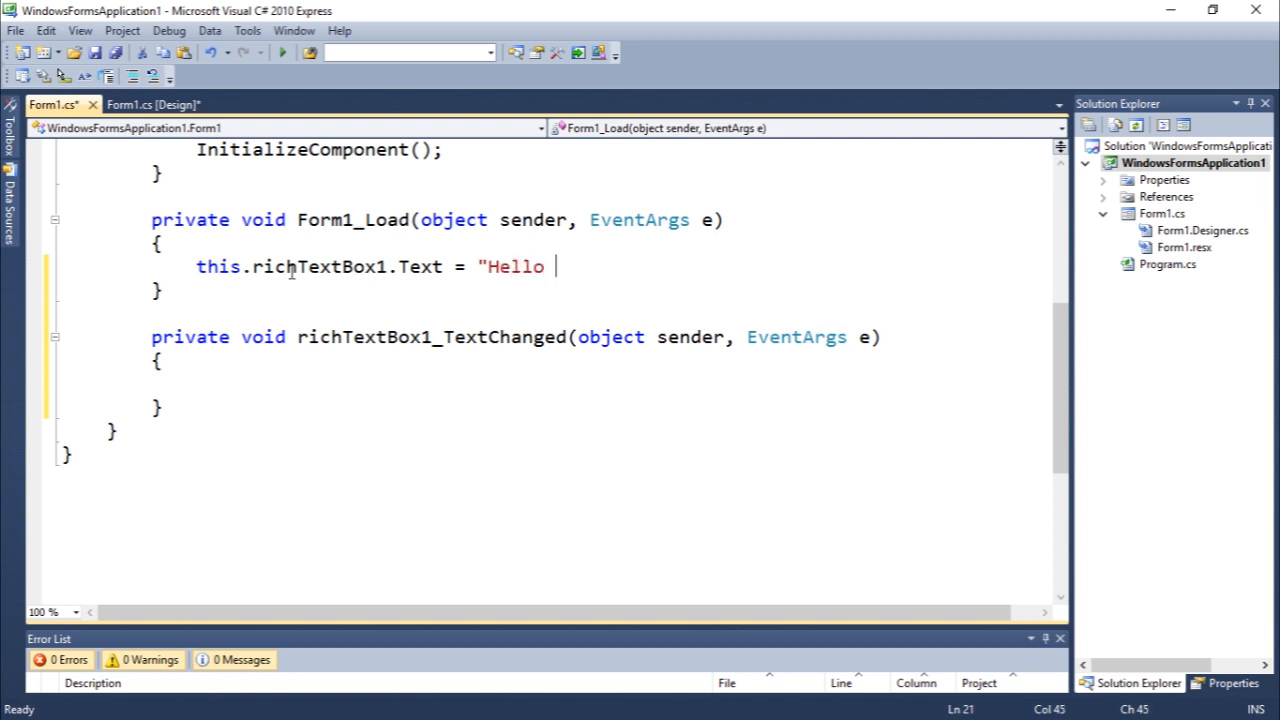
{"action": "type", "text": "World@"}
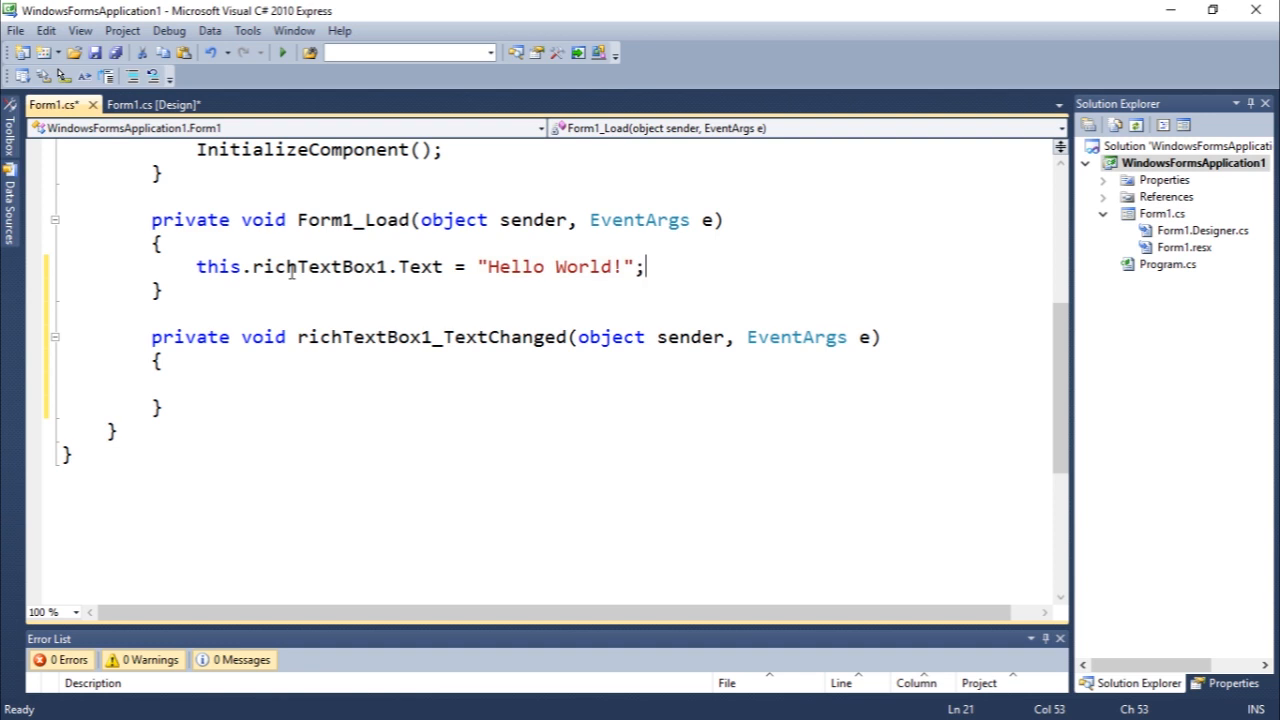
{"action": "left_click", "coordinate": [280, 52]}
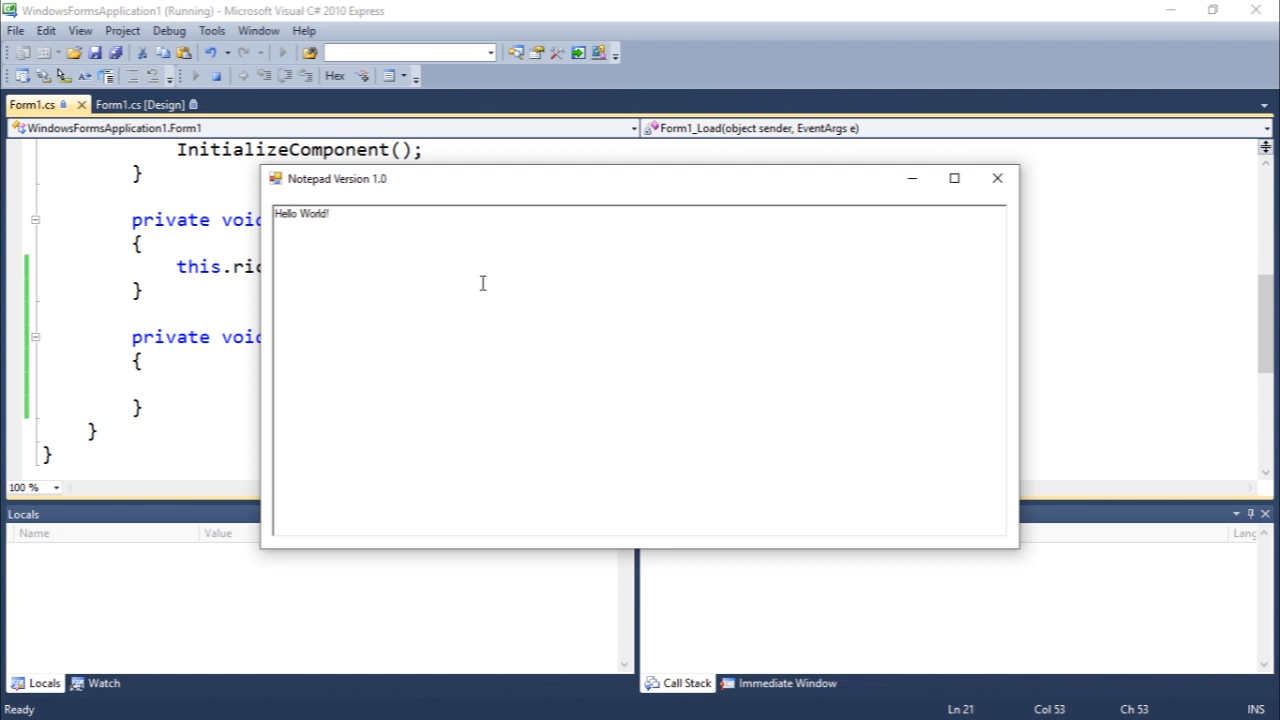
Select the Hello World! greeting in the running Notepad to clear it
{"action": "double_click", "coordinate": [300, 212]}
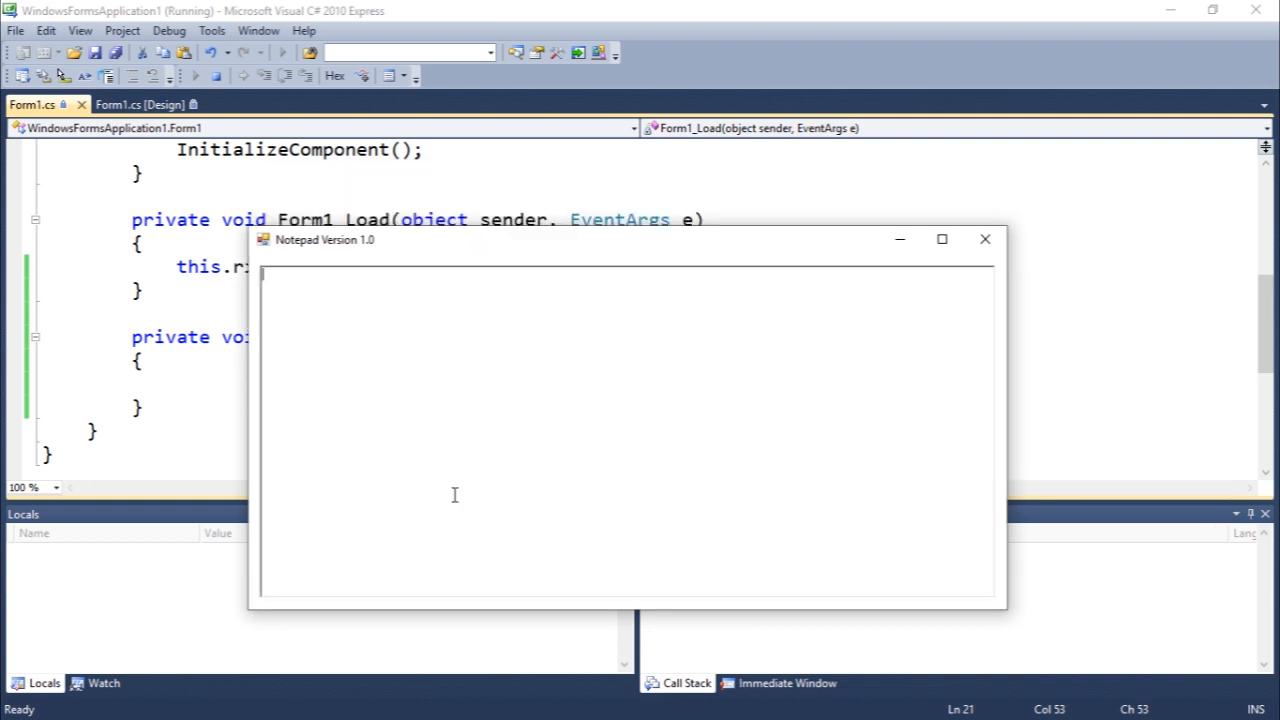
{"action": "mouse_move", "coordinate": [508, 270]}
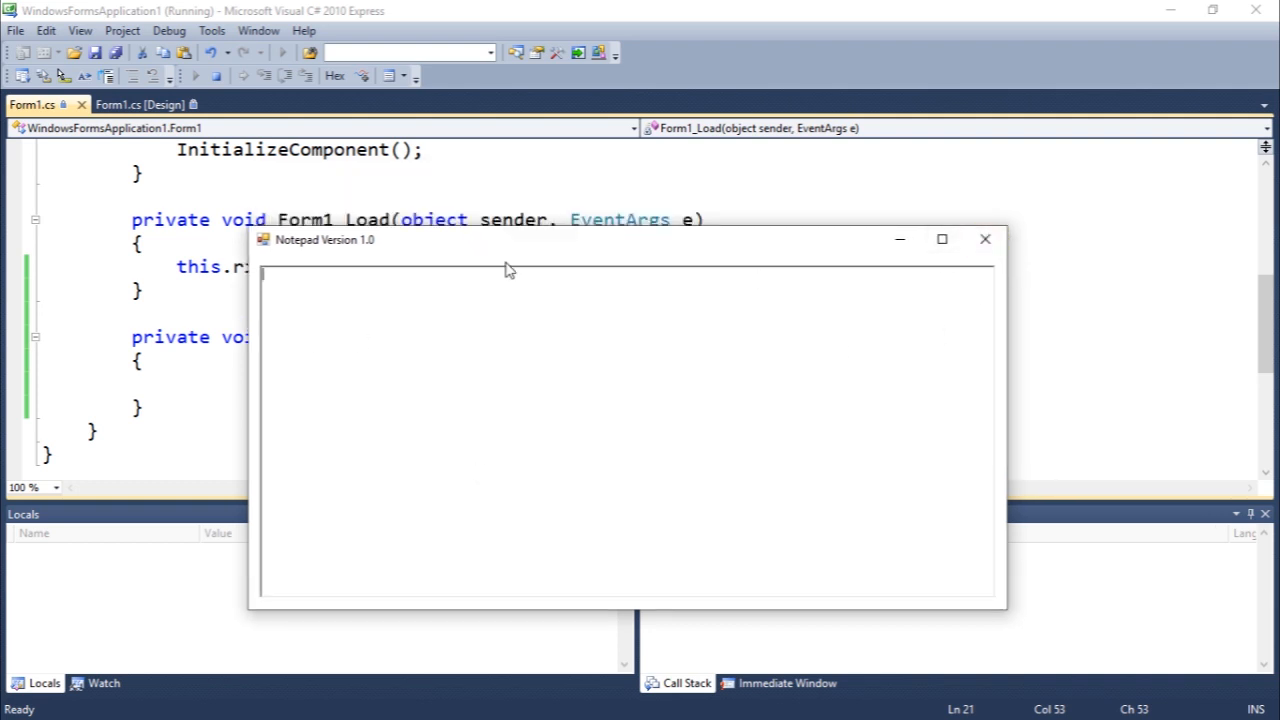